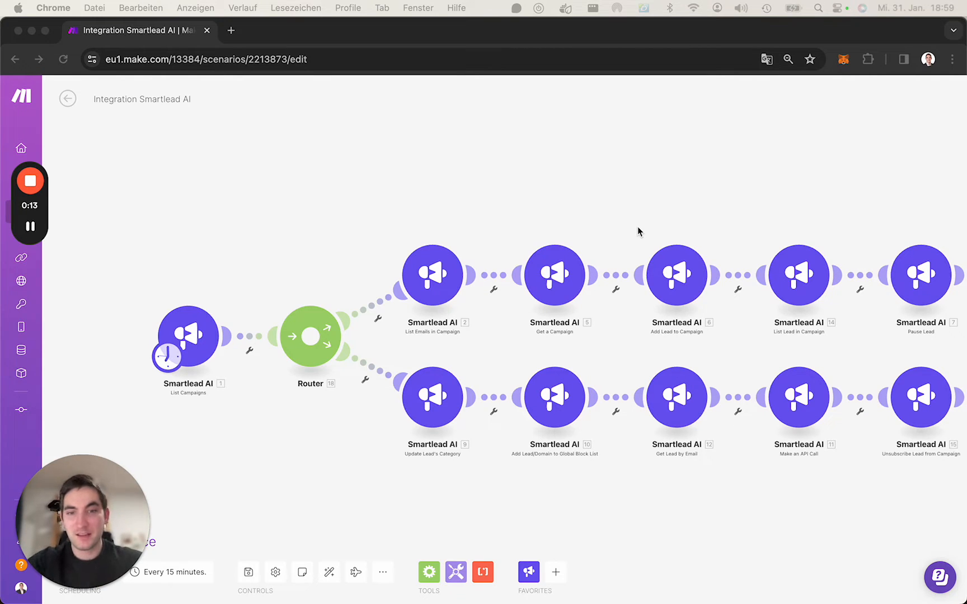
Show the List Campaigns module settings with its Smartlead connection and limit of 10
{"action": "left_click", "coordinate": [527, 572]}
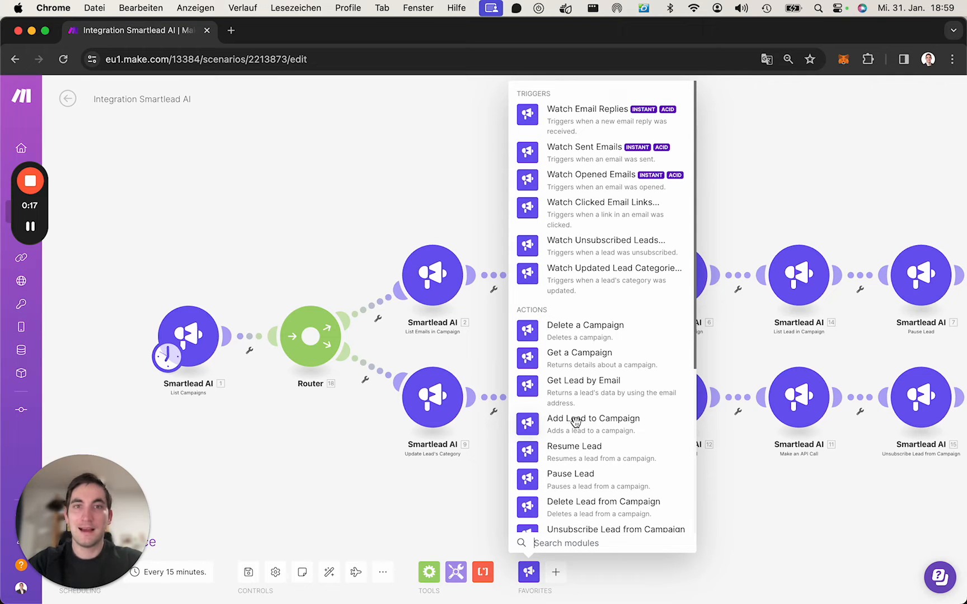
{"action": "mouse_move", "coordinate": [489, 358]}
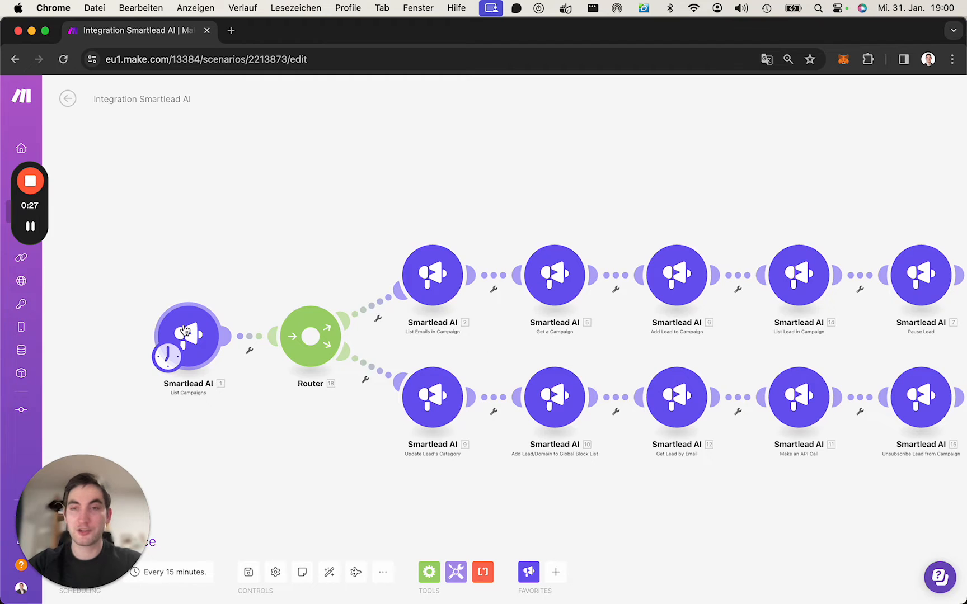
{"action": "left_click", "coordinate": [187, 335]}
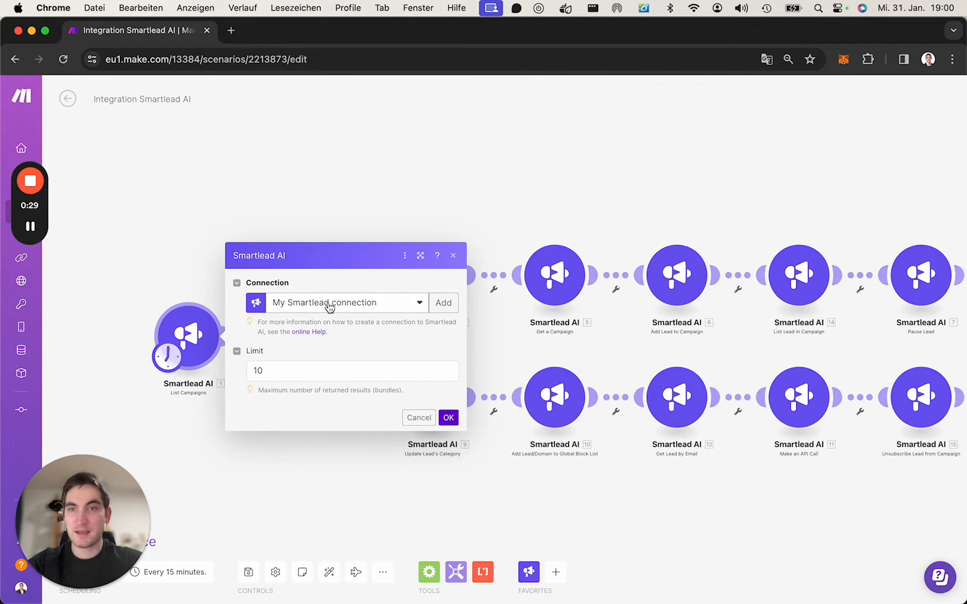
{"action": "mouse_move", "coordinate": [330, 360]}
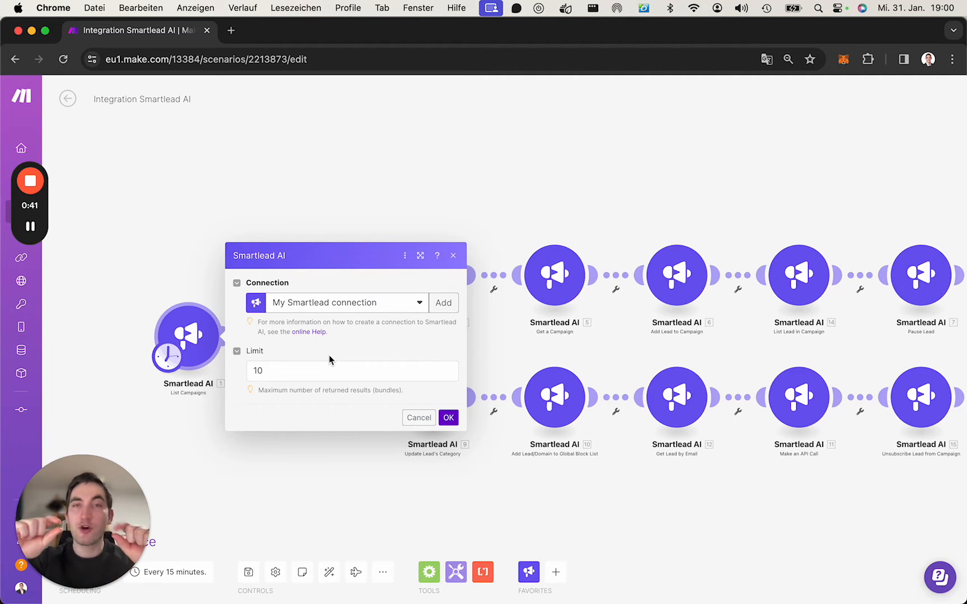
{"action": "left_click", "coordinate": [443, 303]}
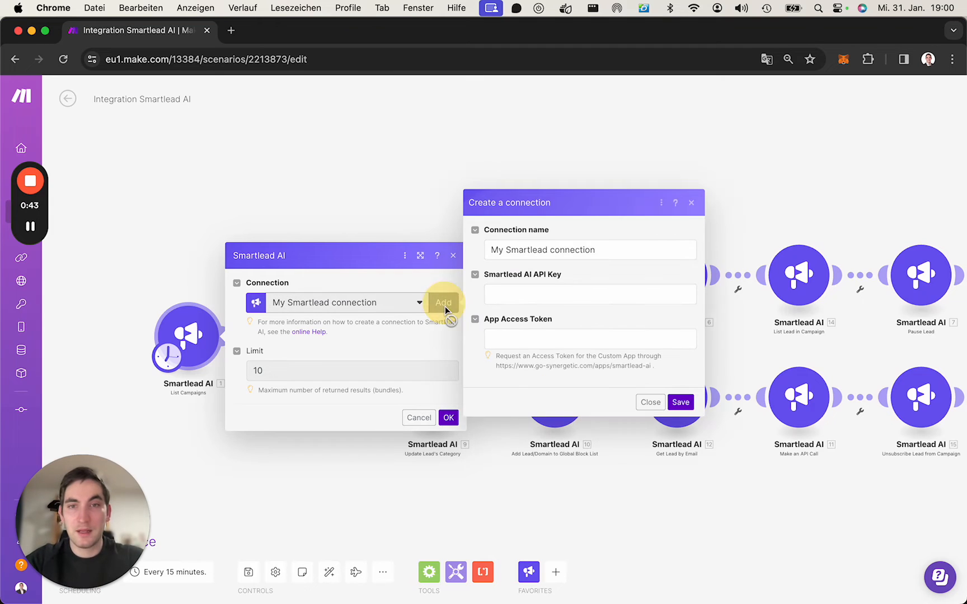
{"action": "mouse_move", "coordinate": [327, 319]}
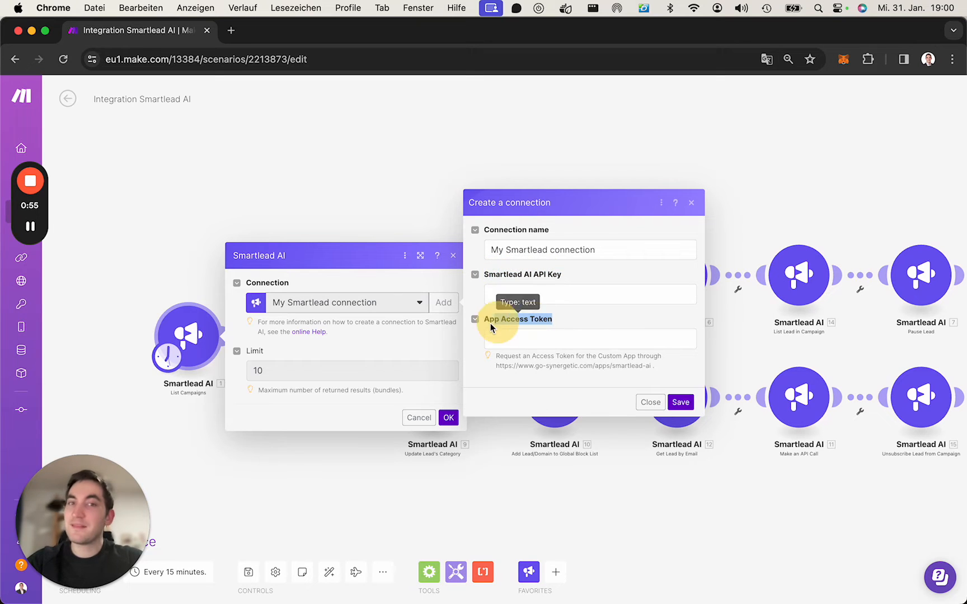
{"action": "left_click", "coordinate": [588, 339]}
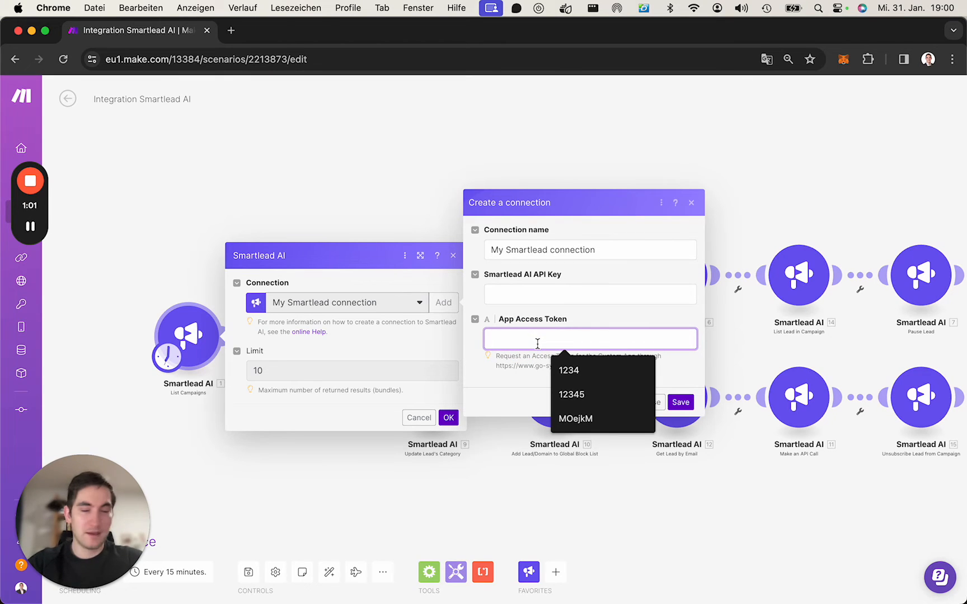
{"action": "mouse_move", "coordinate": [536, 346]}
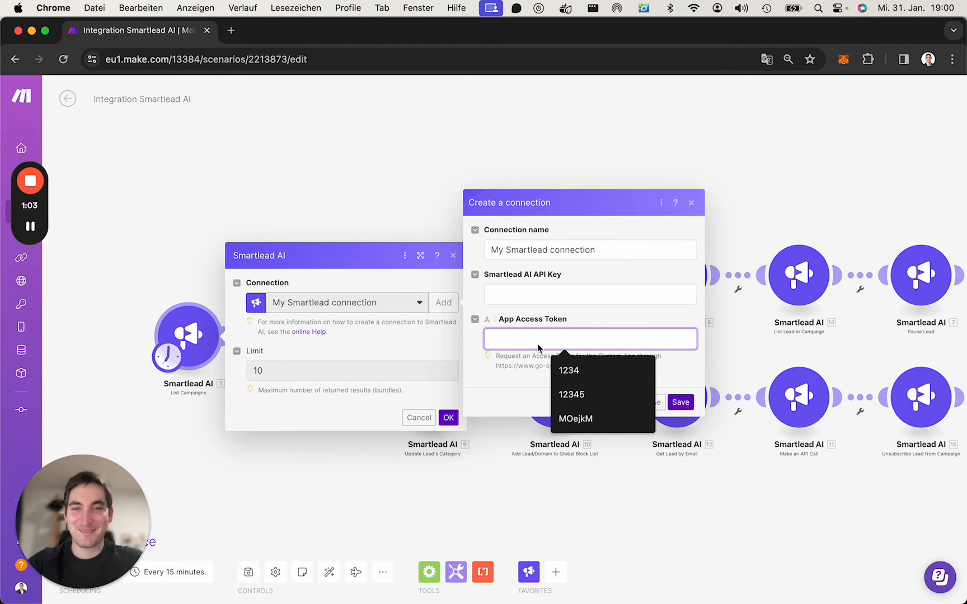
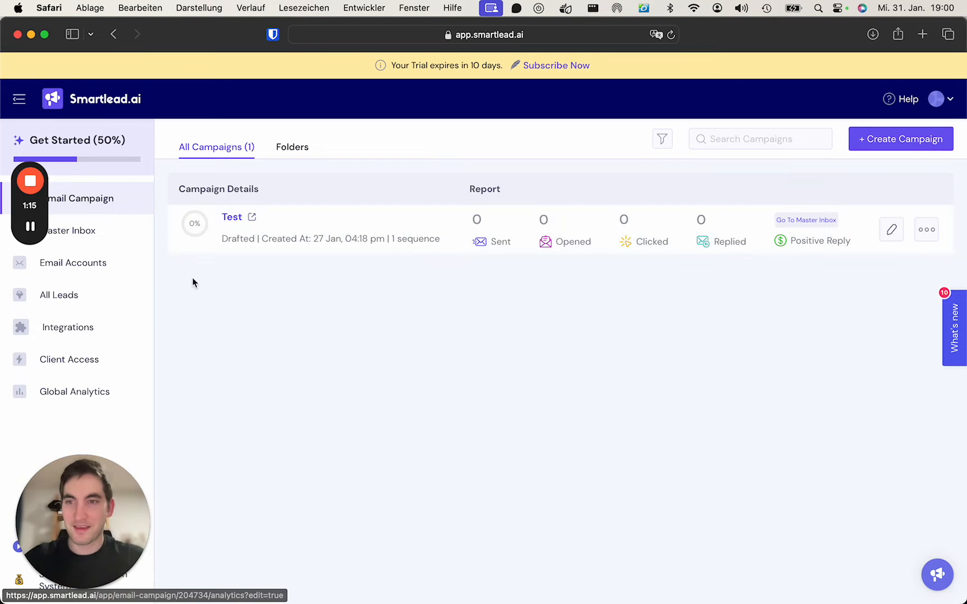
Copy the Smartlead API key from the account's profile settings page
{"action": "left_click", "coordinate": [940, 99]}
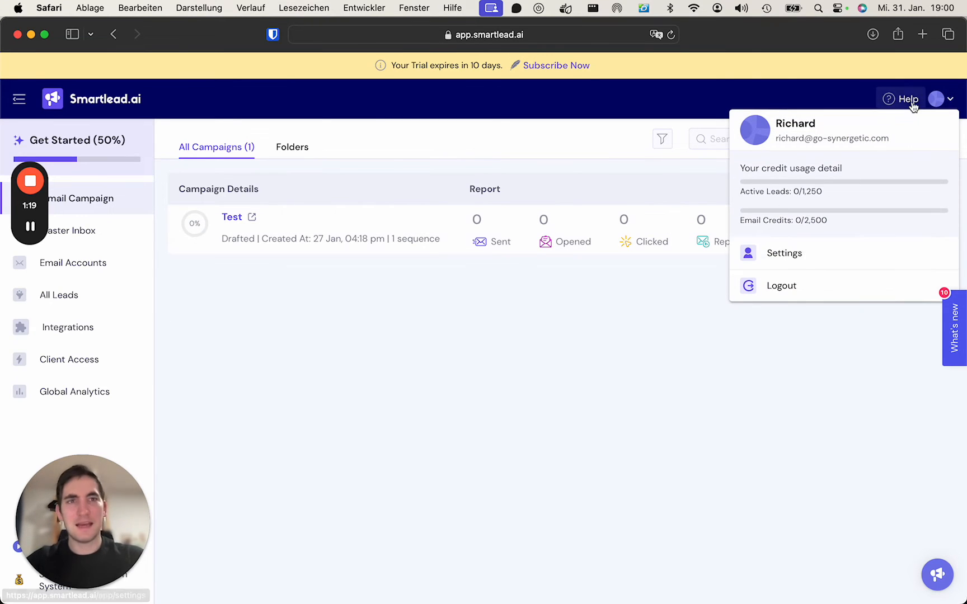
{"action": "left_click", "coordinate": [783, 253]}
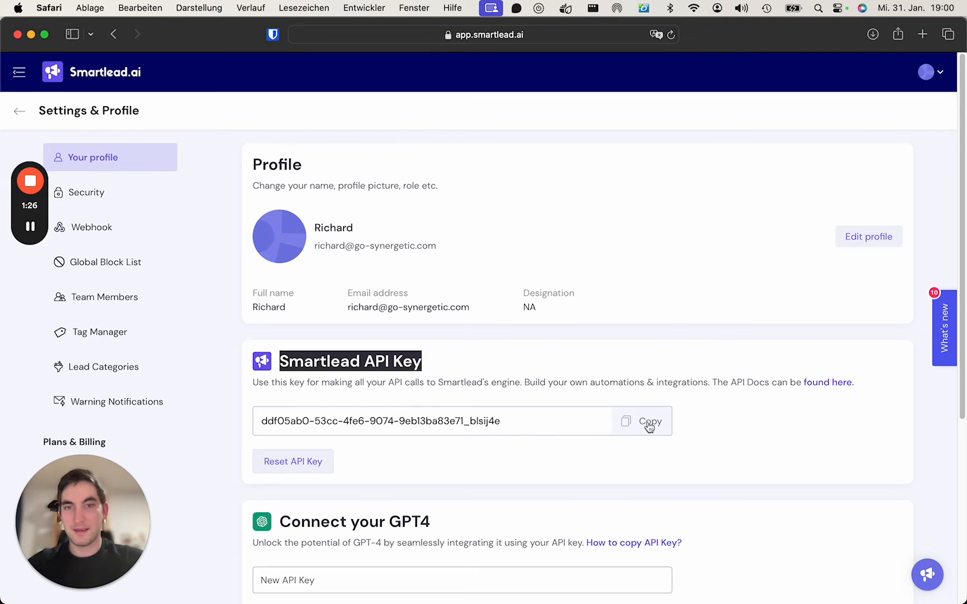
{"action": "left_click", "coordinate": [642, 421]}
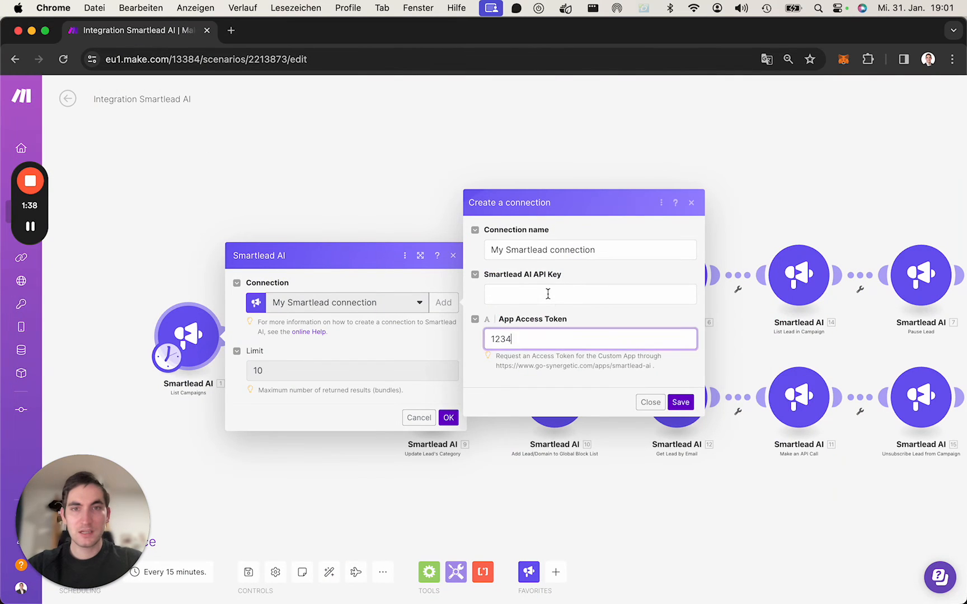
Save the connection and run List Campaigns, confirming it returns the Test campaign
{"action": "left_click", "coordinate": [679, 402]}
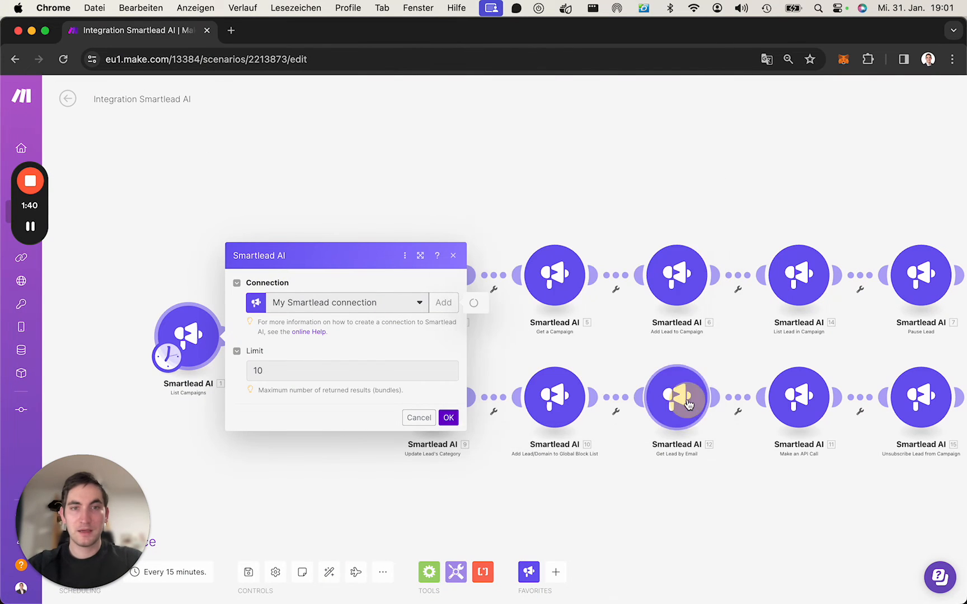
{"action": "mouse_move", "coordinate": [676, 398]}
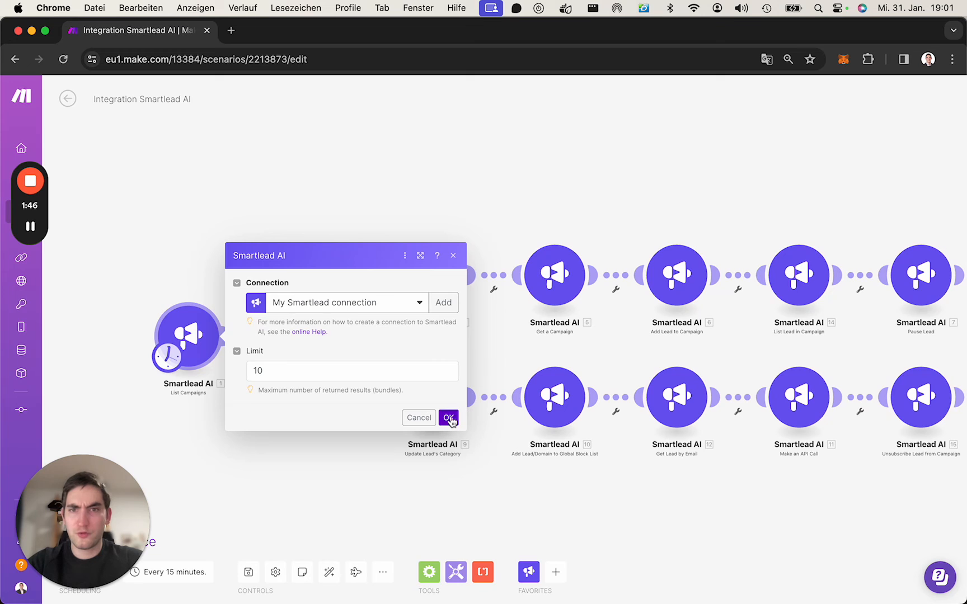
{"action": "left_click", "coordinate": [449, 418]}
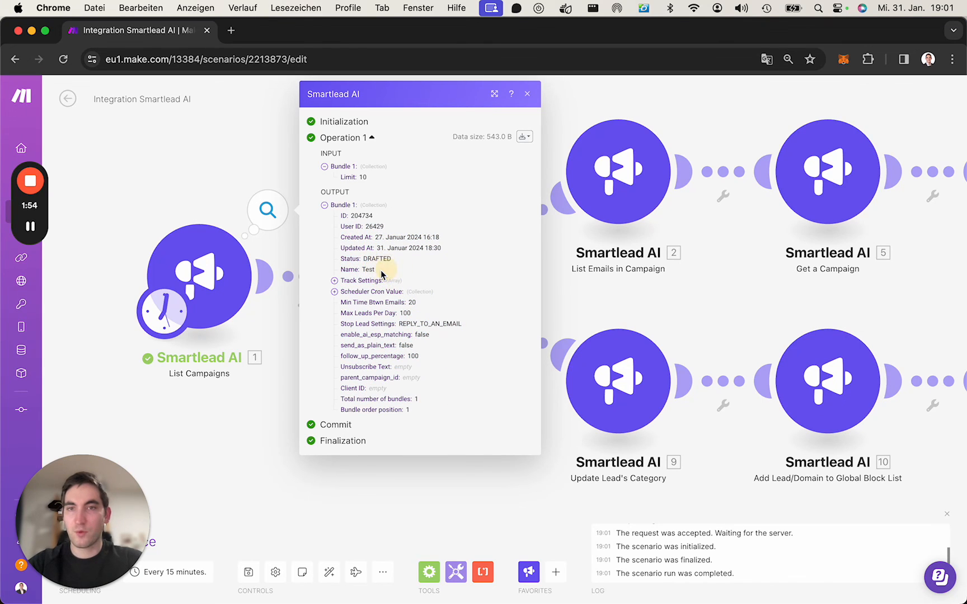
{"action": "double_click", "coordinate": [368, 270]}
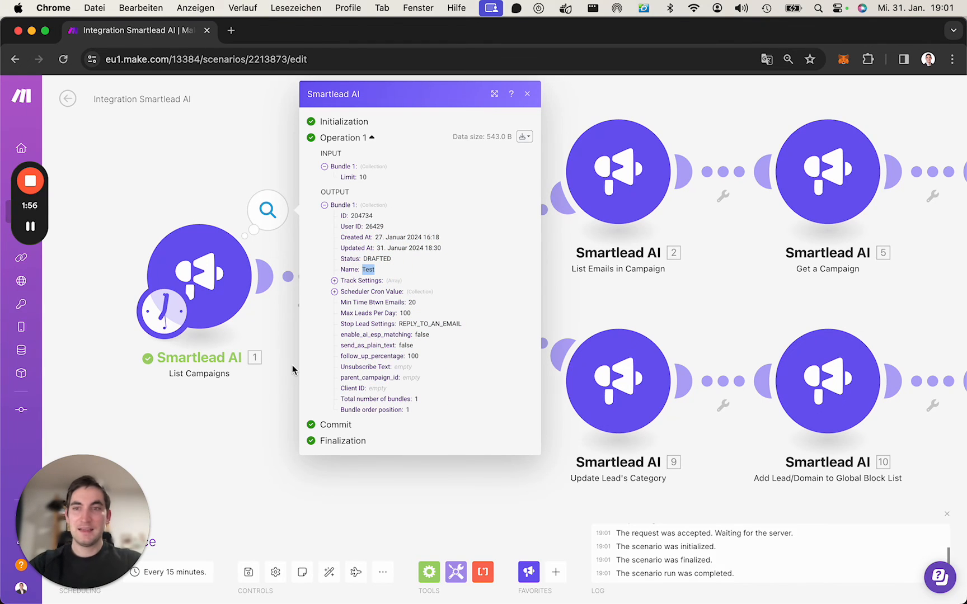
{"action": "left_click", "coordinate": [527, 94]}
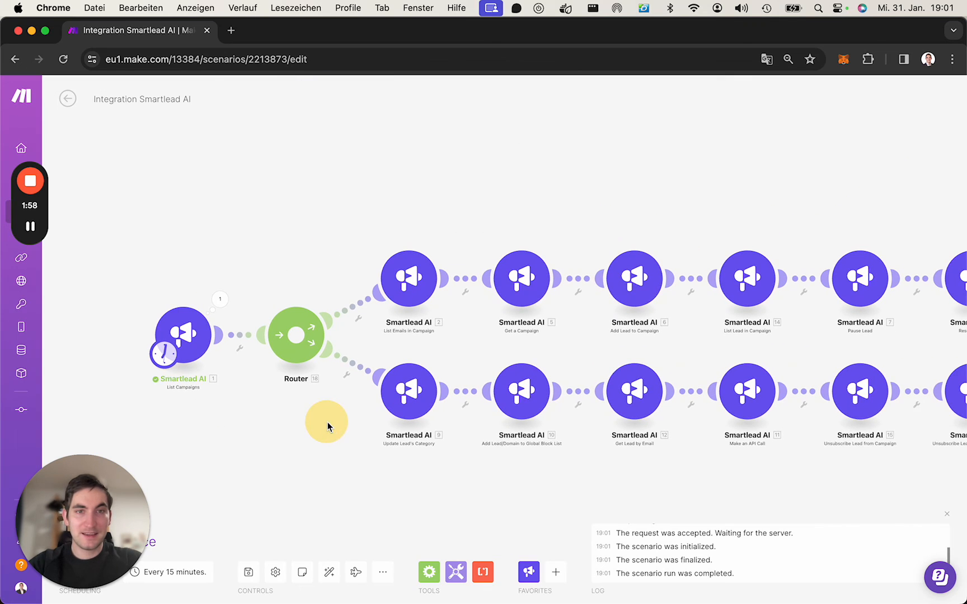
Show the available Smartlead AI actions and searches from the Favorites toolbar
{"action": "left_click", "coordinate": [528, 572]}
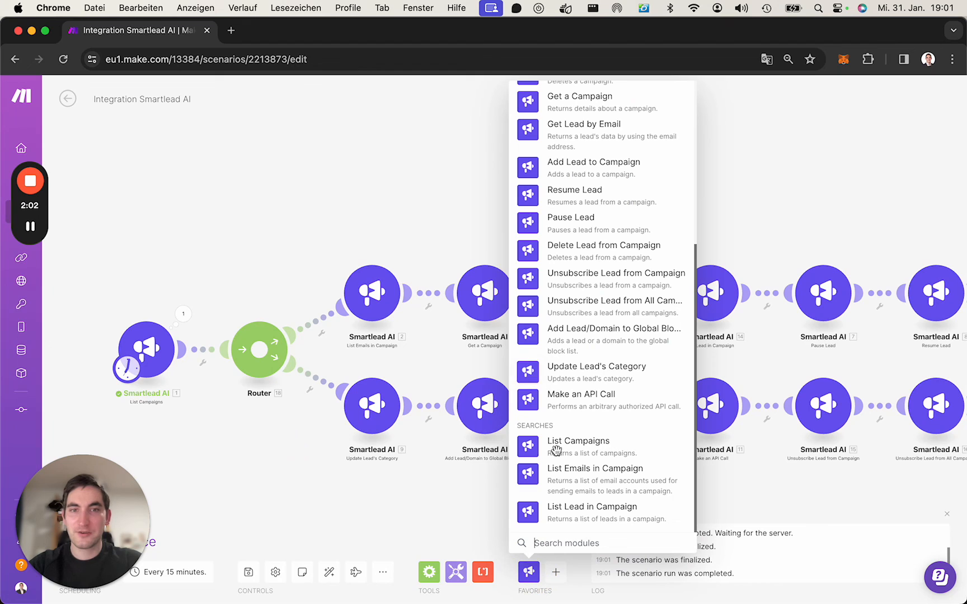
{"action": "mouse_move", "coordinate": [447, 475]}
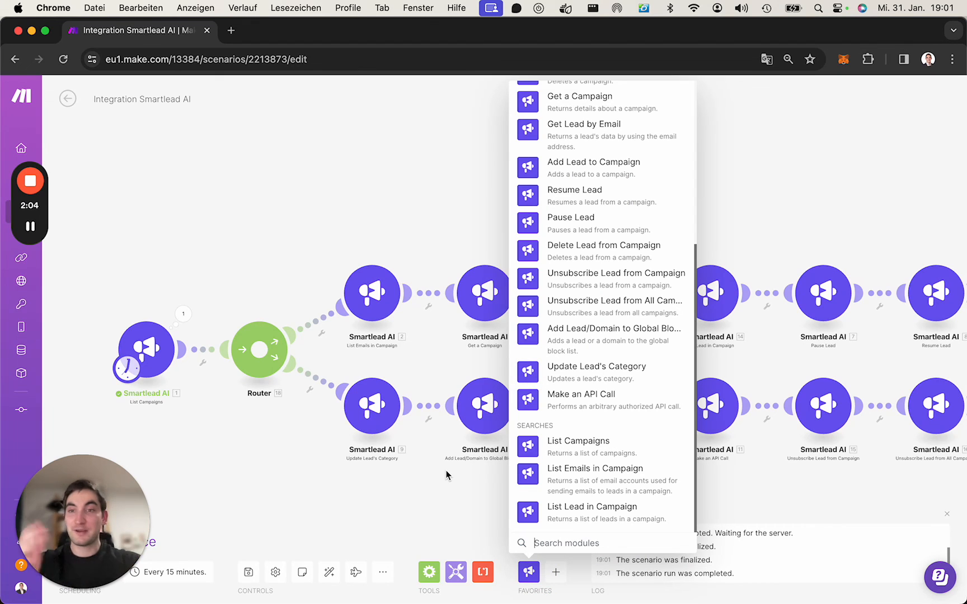